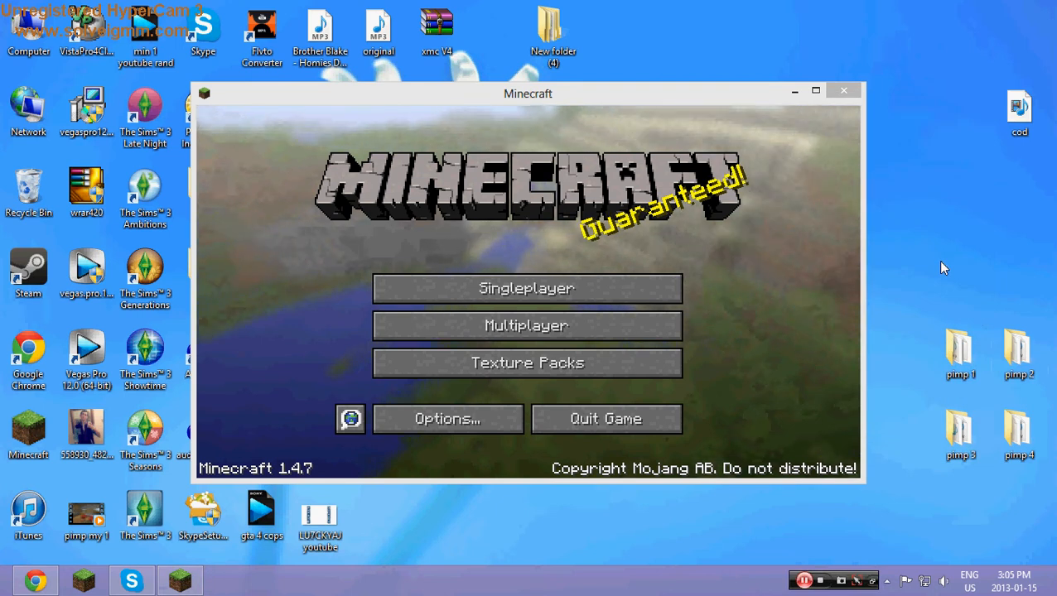
mouse_move(961, 277)
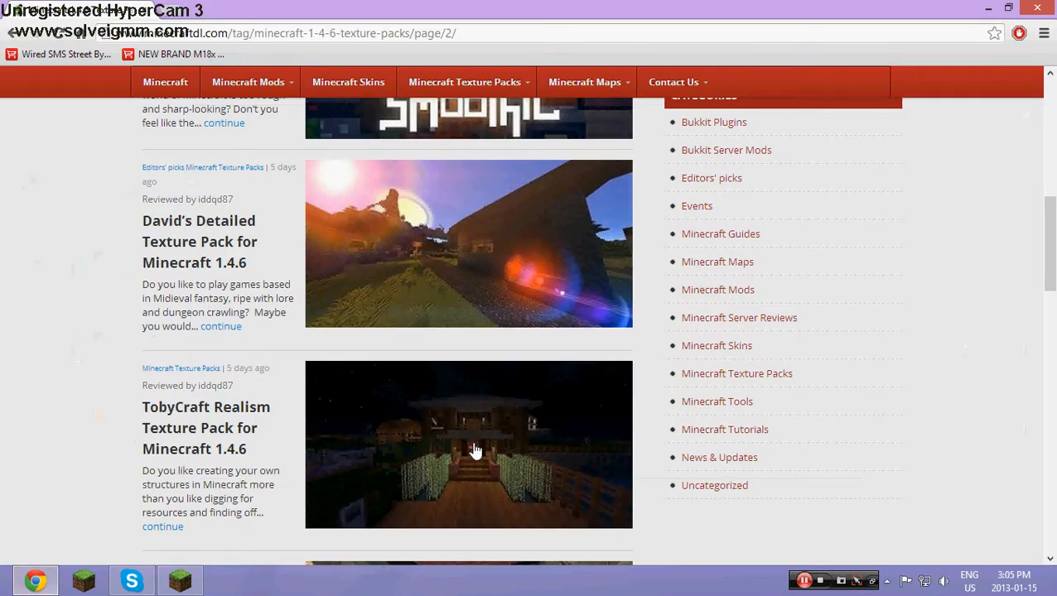
Browse MinecraftDL's pack list and read the David's Detailed Texture Pack article.
scroll("down", 3)
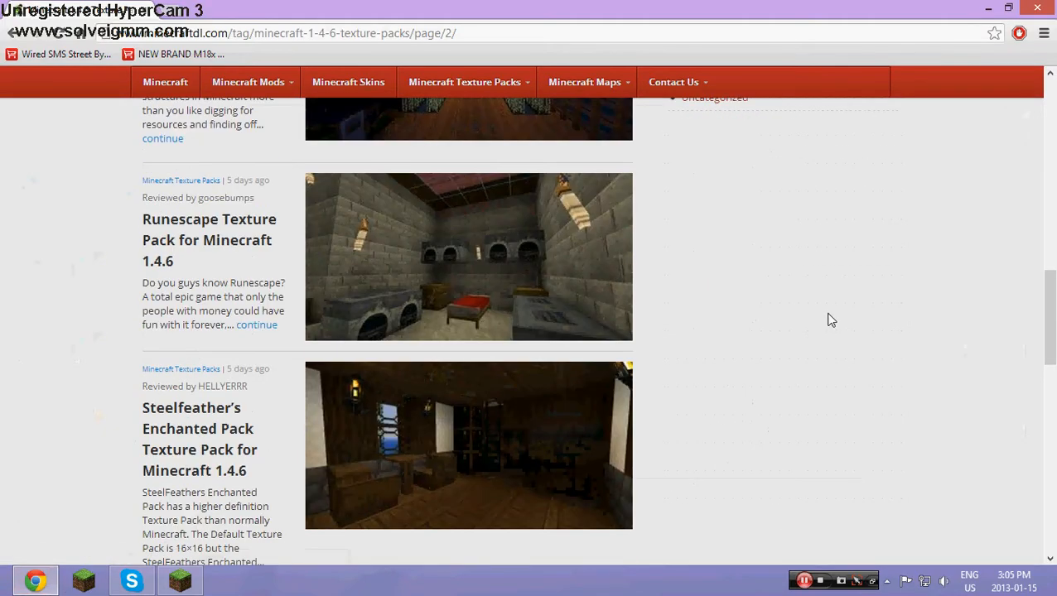
scroll("up", 3)
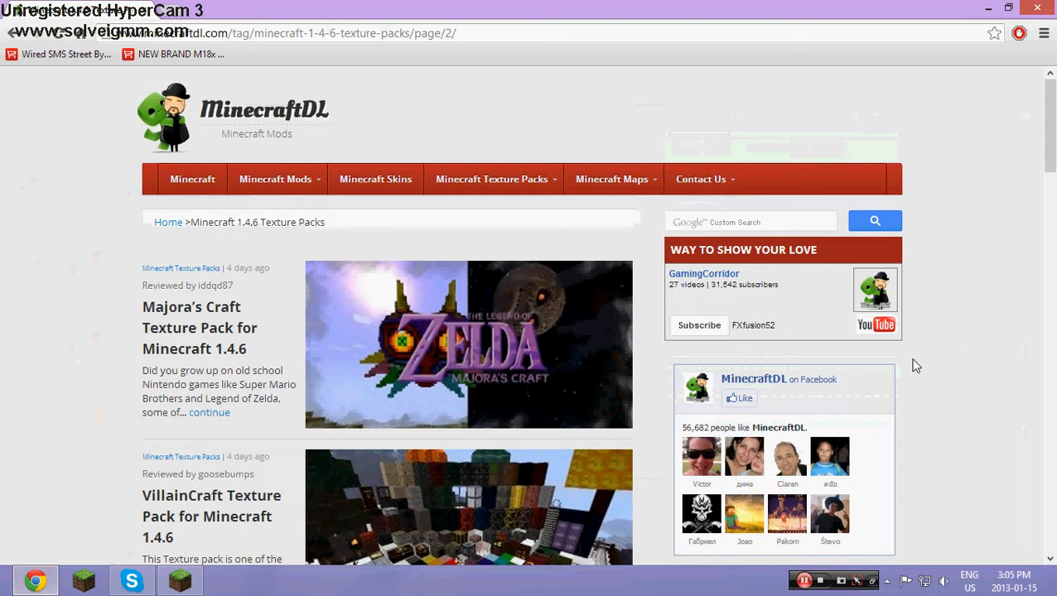
scroll("down", 3)
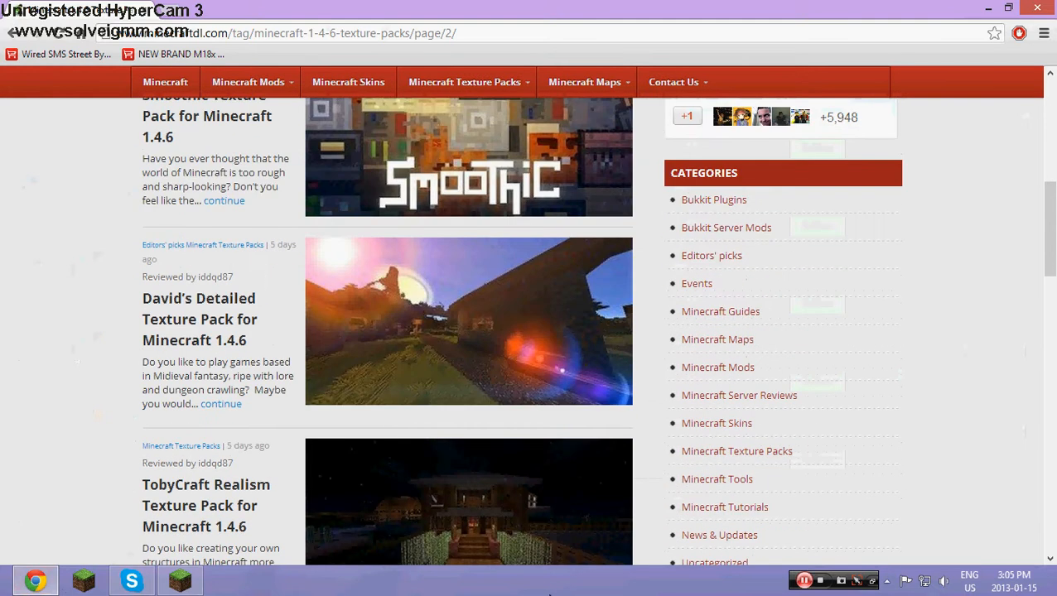
left_click(199, 319)
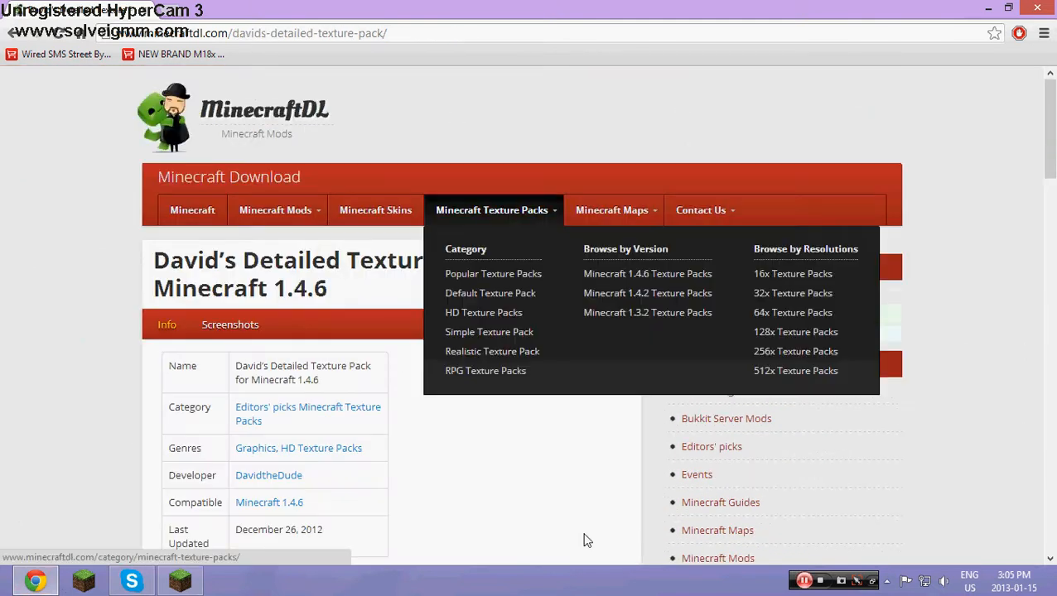
scroll("down", 3)
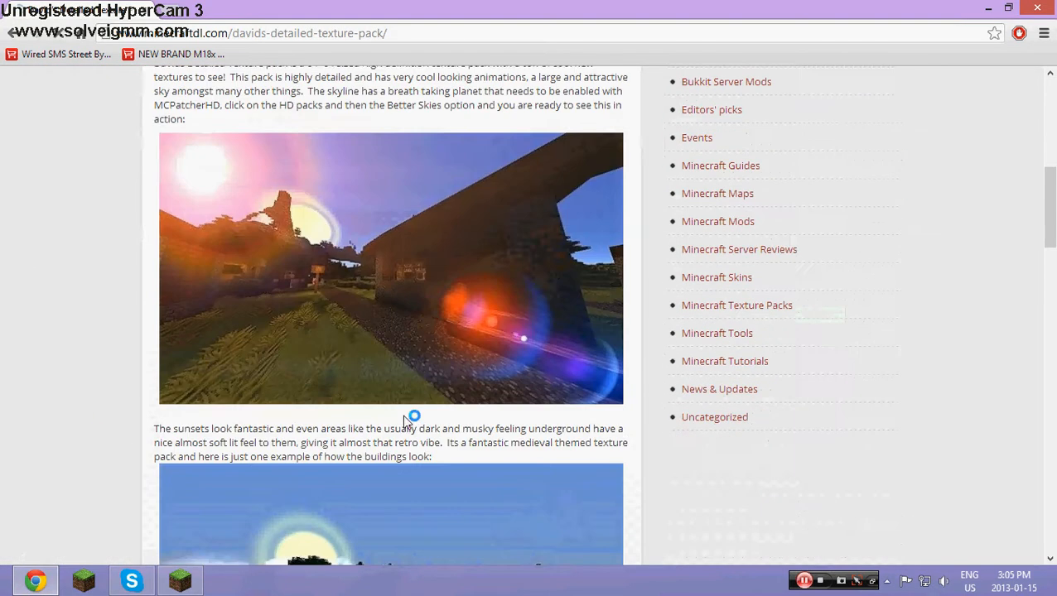
scroll("down", 3)
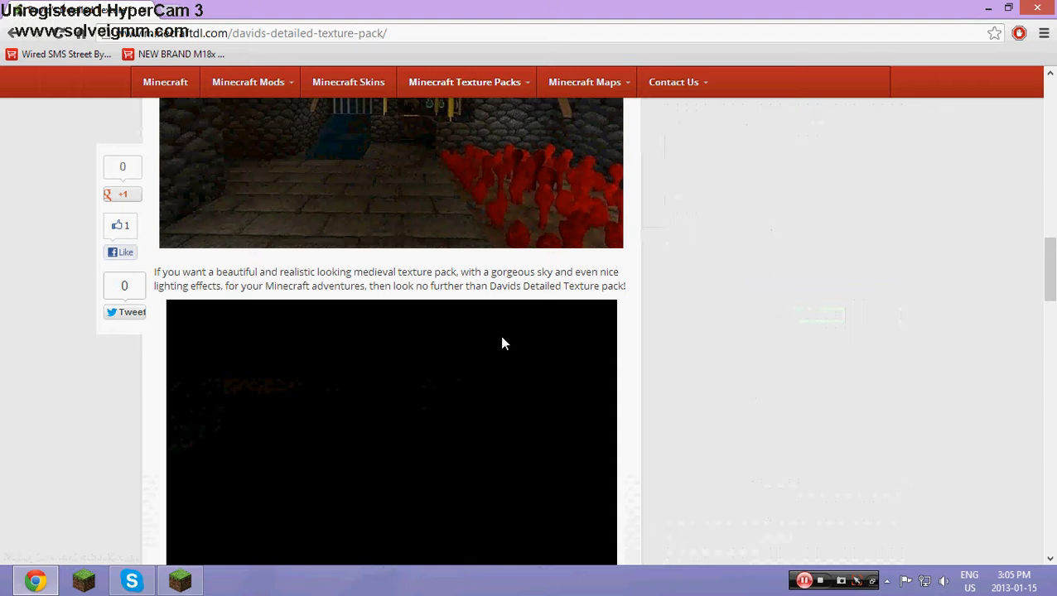
scroll("down", 3)
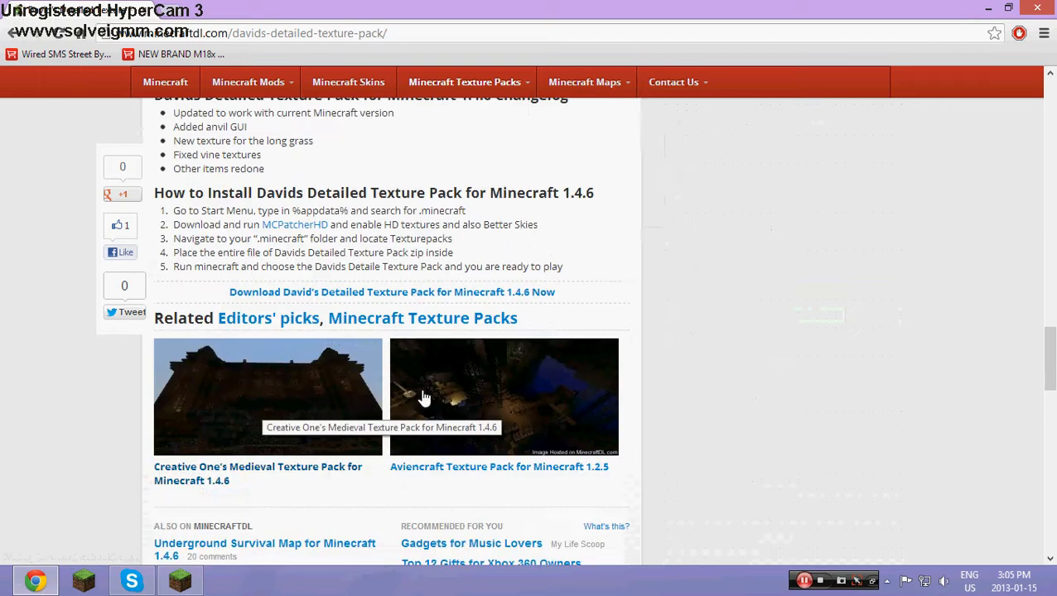
mouse_move(811, 403)
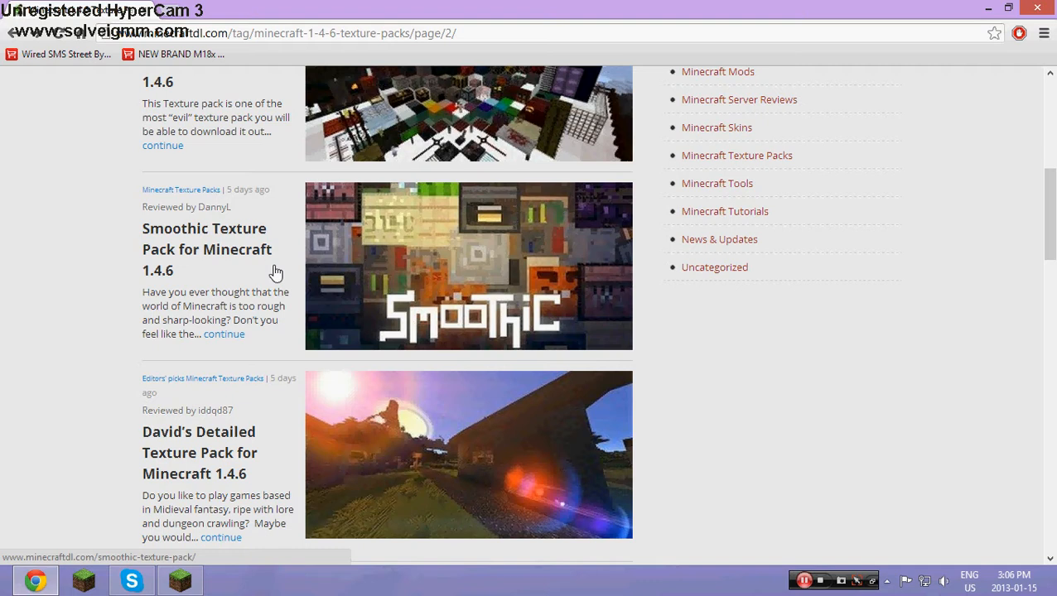
Open and scroll through the Runescape Texture Pack article.
scroll("down", 3)
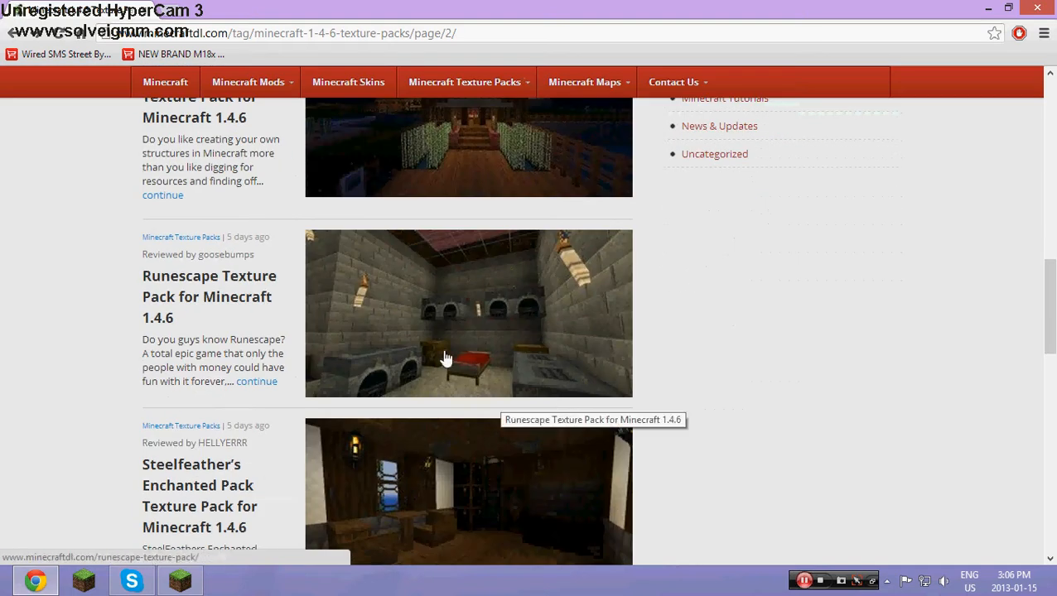
left_click(468, 313)
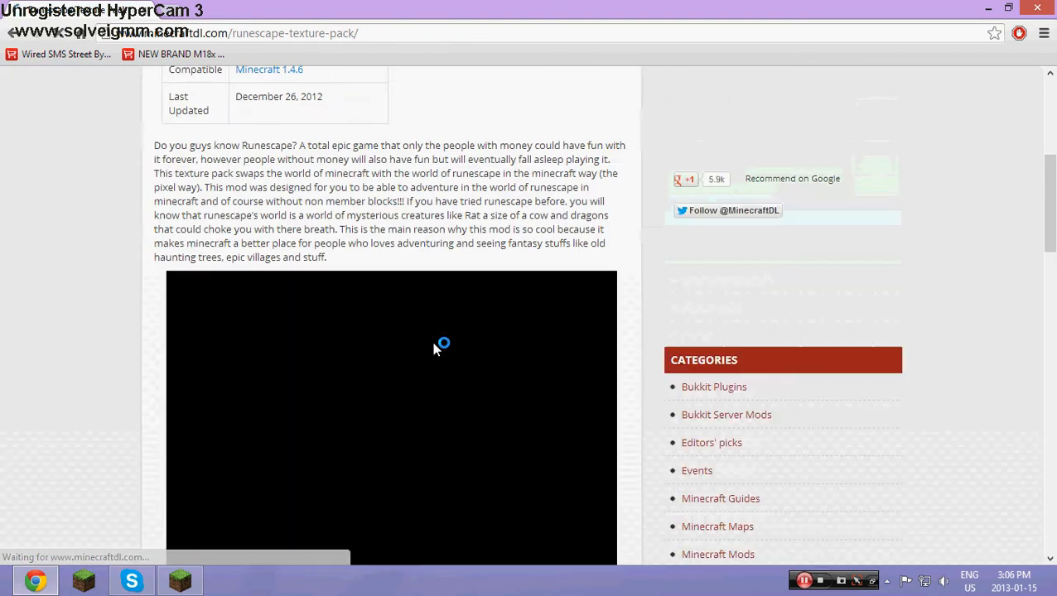
scroll("down", 3)
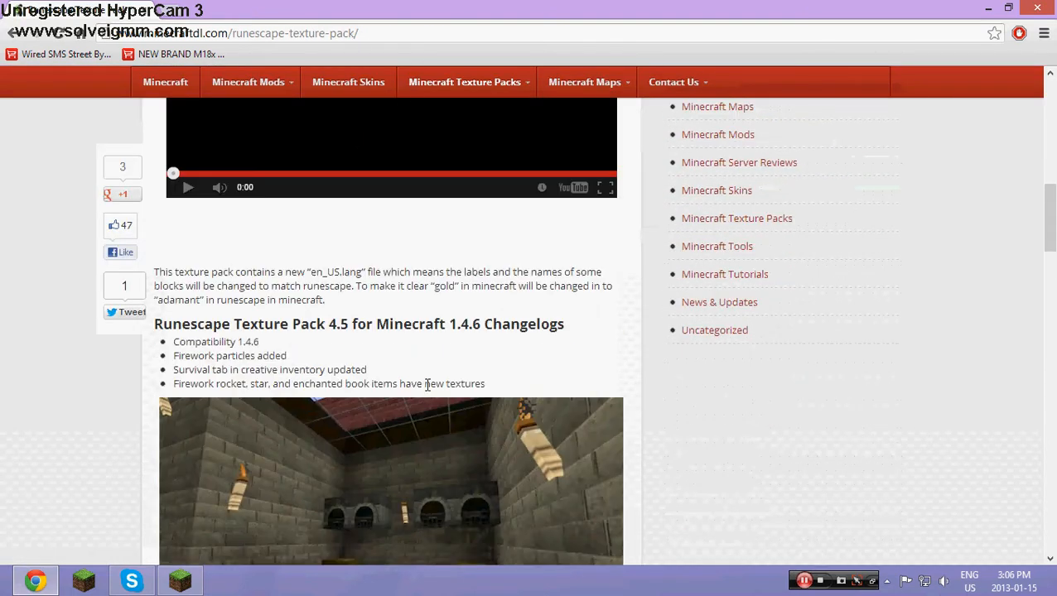
scroll("down", 3)
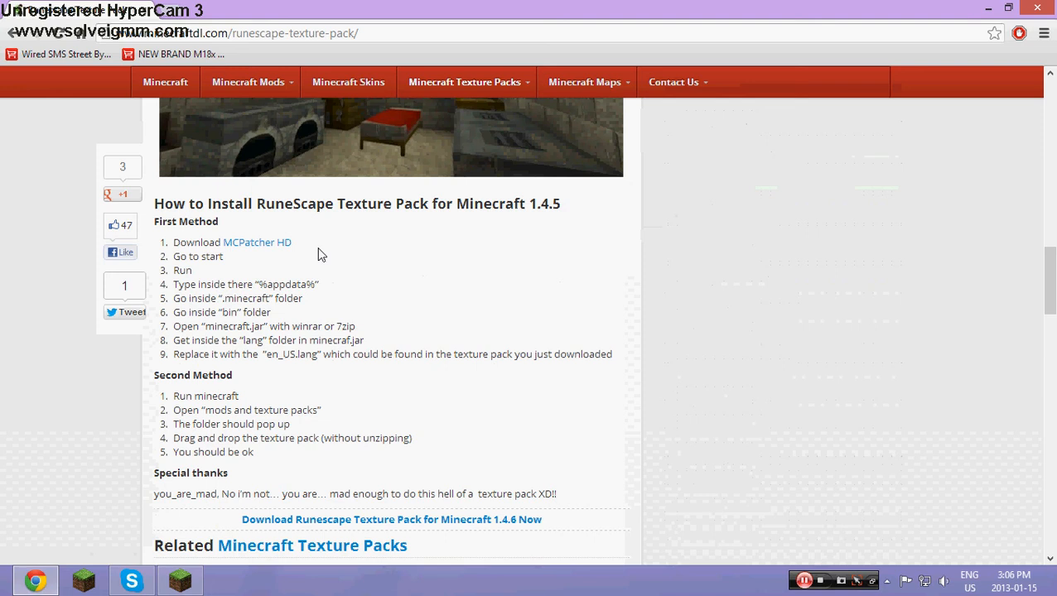
mouse_move(296, 232)
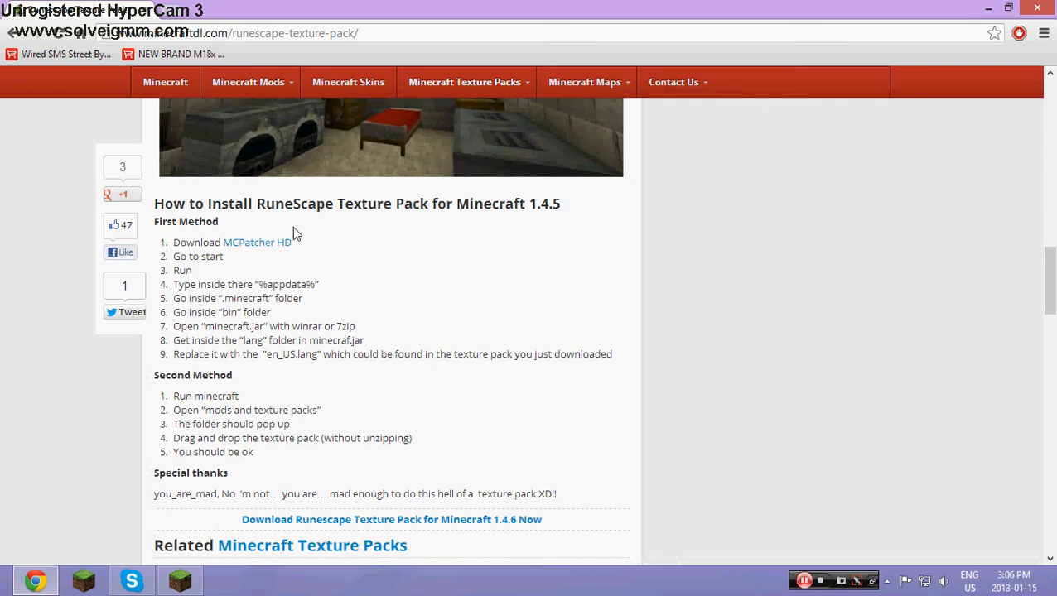
scroll("down", 3)
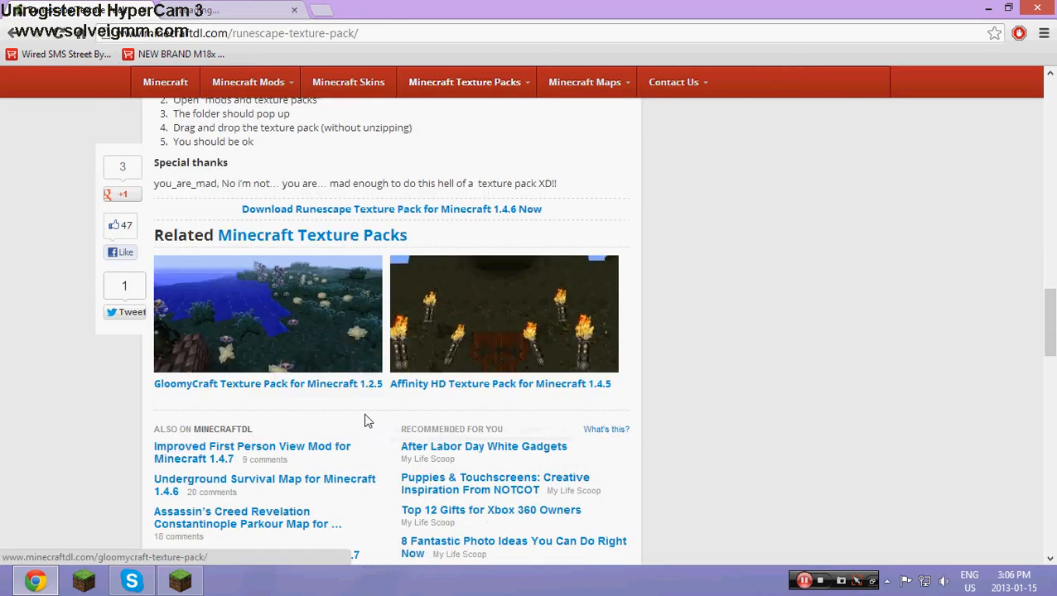
scroll("up", 3)
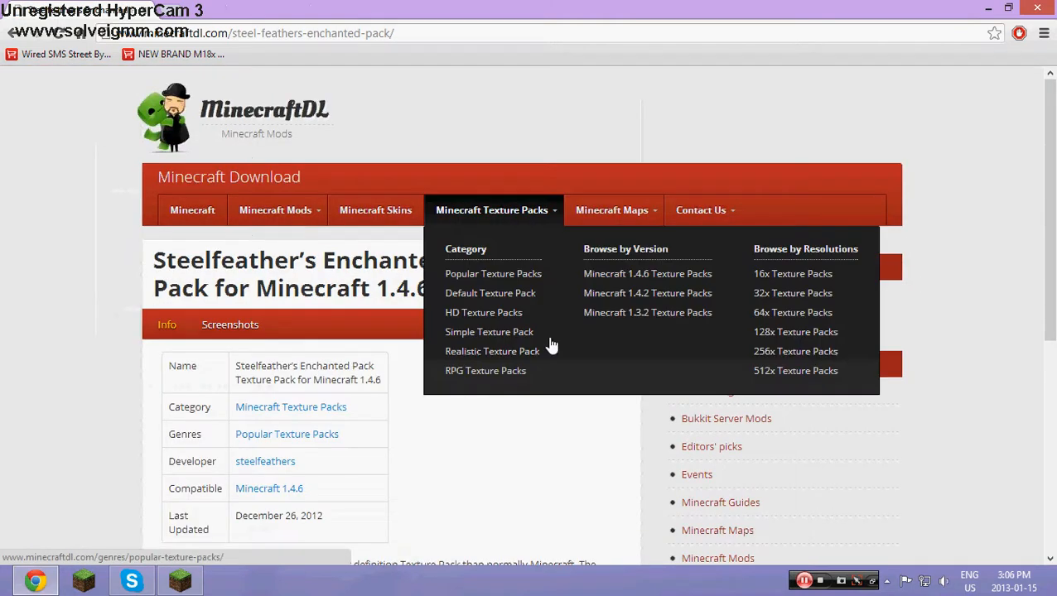
Scroll the Steelfeather's Enchanted Pack page down to its install steps and download link.
scroll("down", 3)
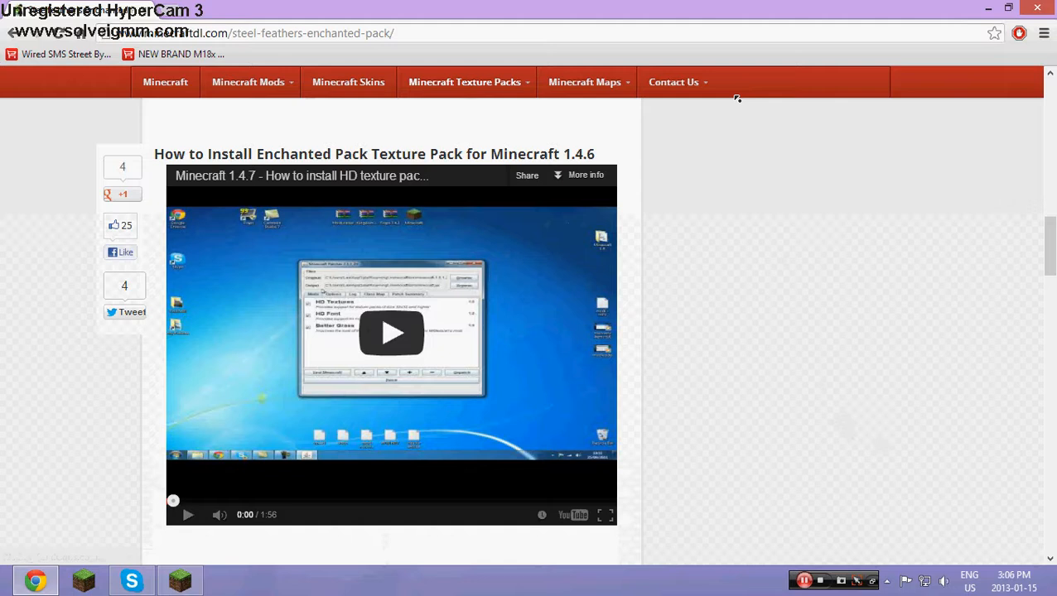
scroll("up", 3)
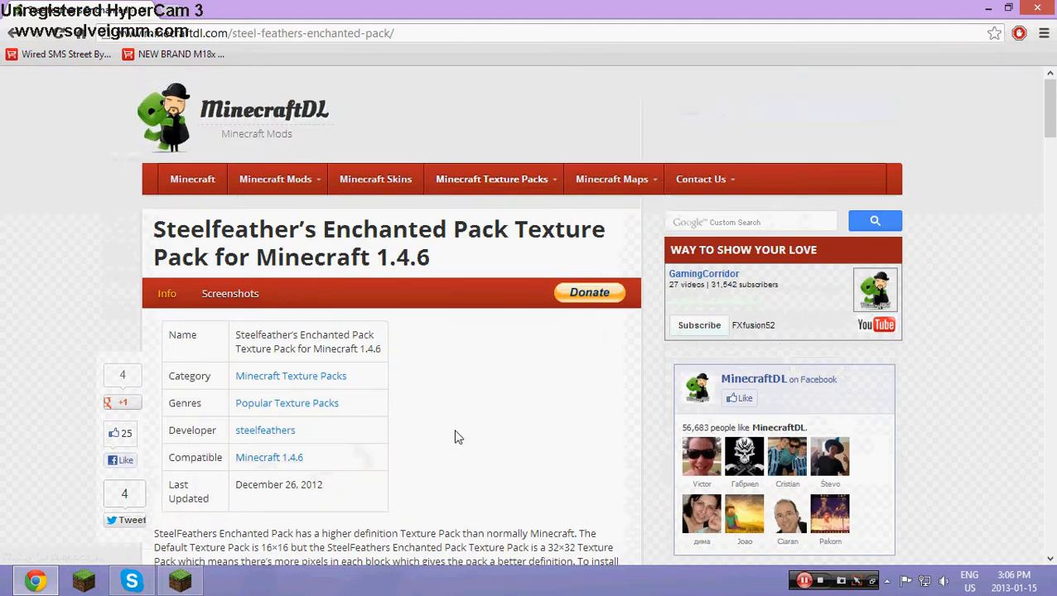
scroll("down", 3)
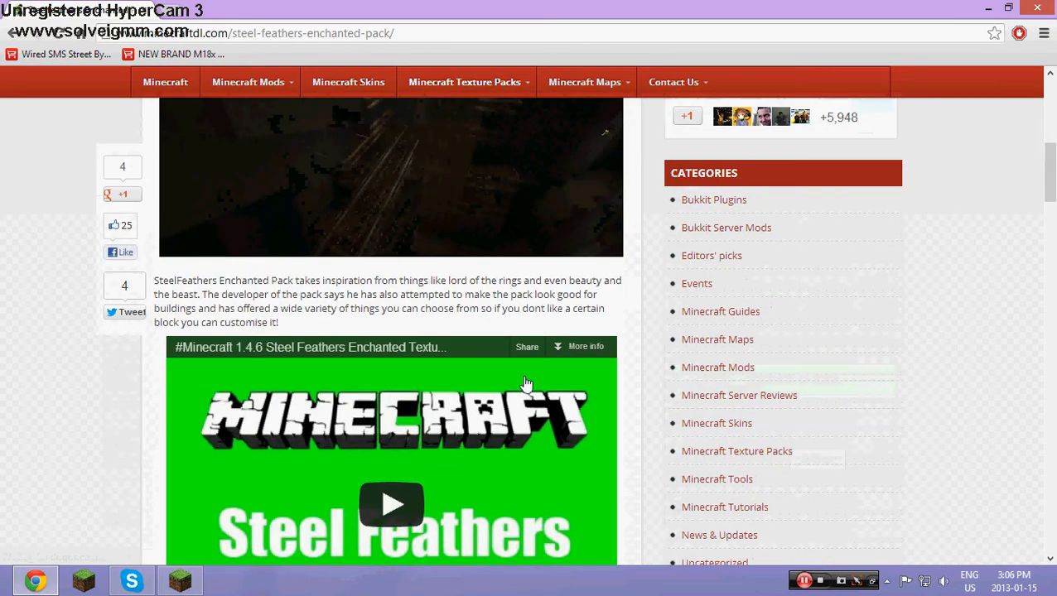
scroll("down", 3)
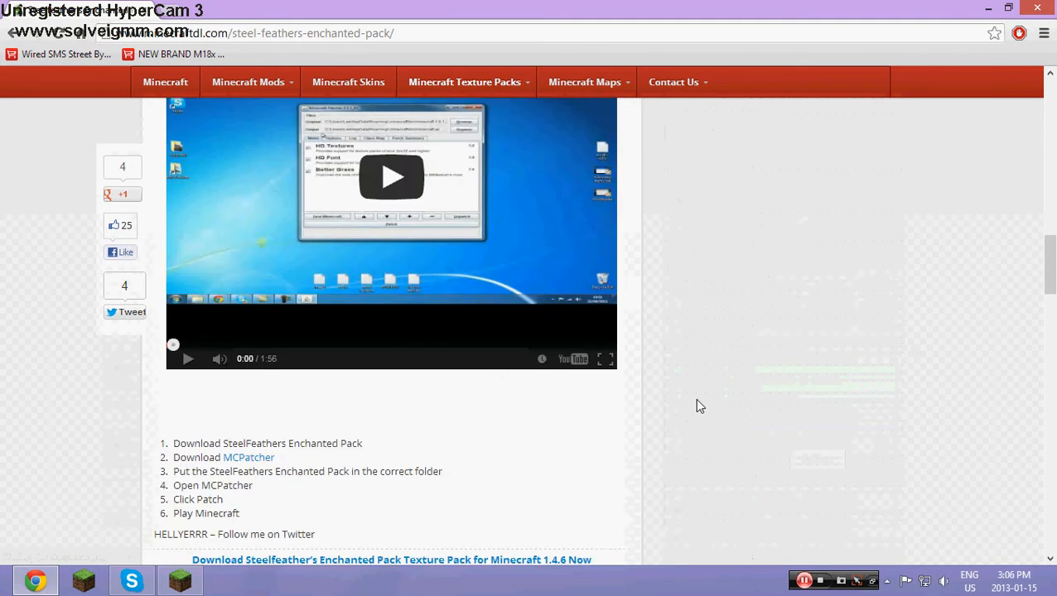
scroll("down", 3)
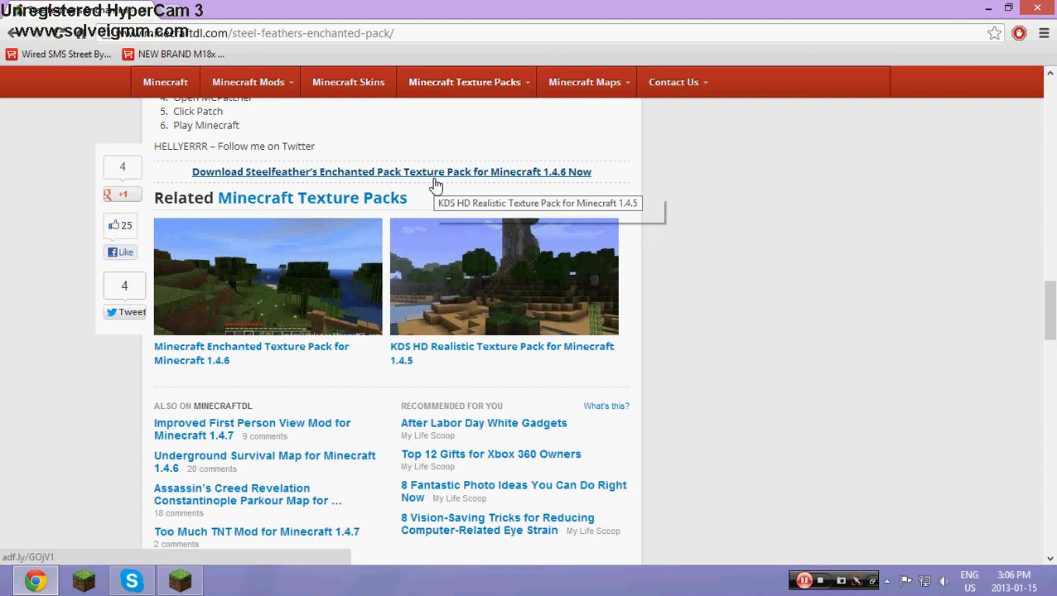
Download Steelfeathers' Enchanted Pack_v1.8.zip from its MediaFire page.
left_click(391, 171)
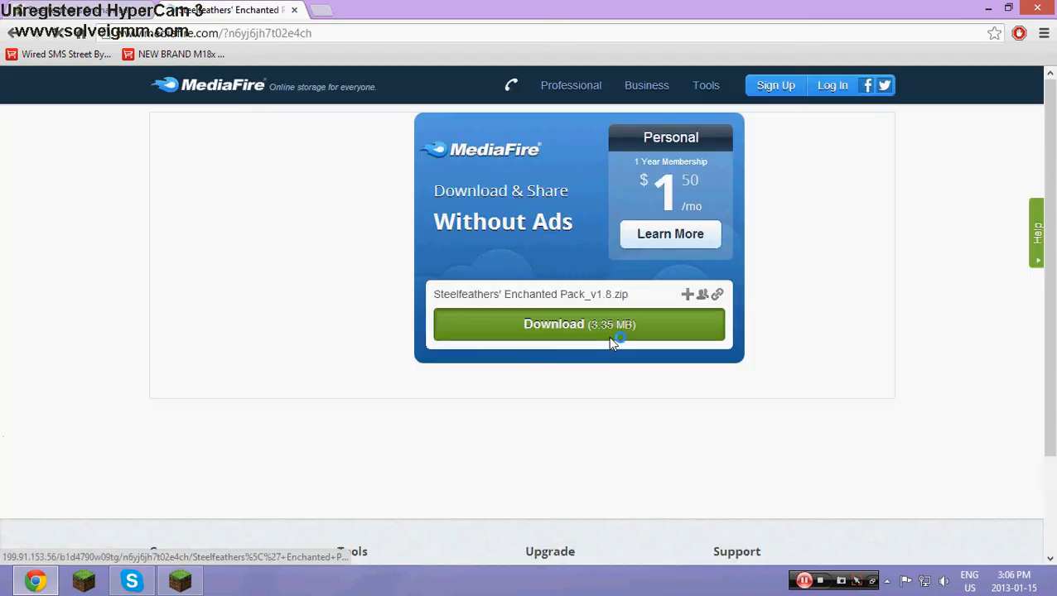
left_click(579, 324)
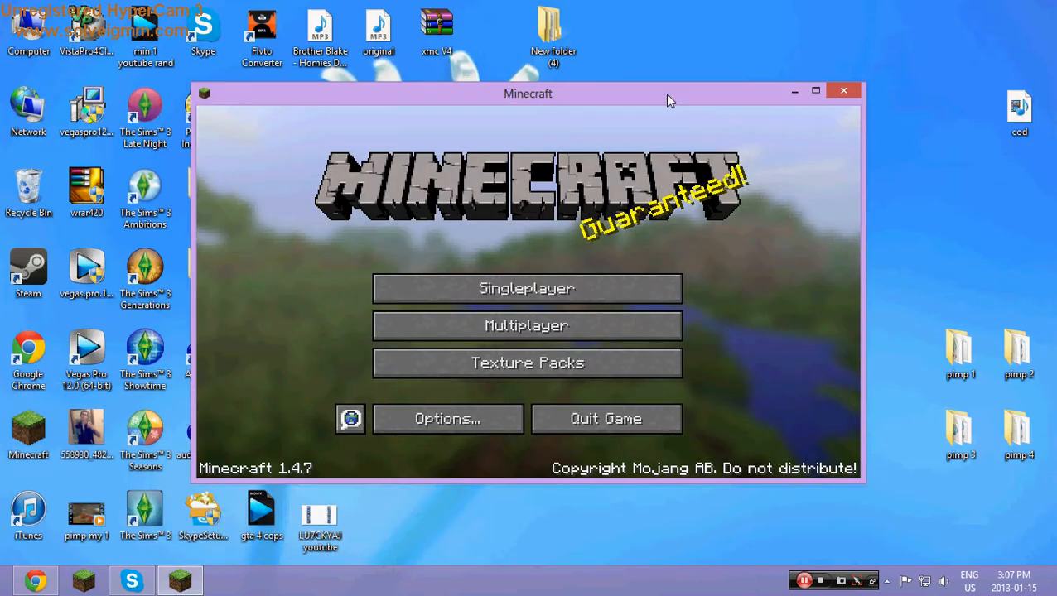
Add Steelfeathers Enchanted Pack_v1.8.zip to Minecraft's texture pack folder and select it.
left_click_drag(527, 94, 845, 75)
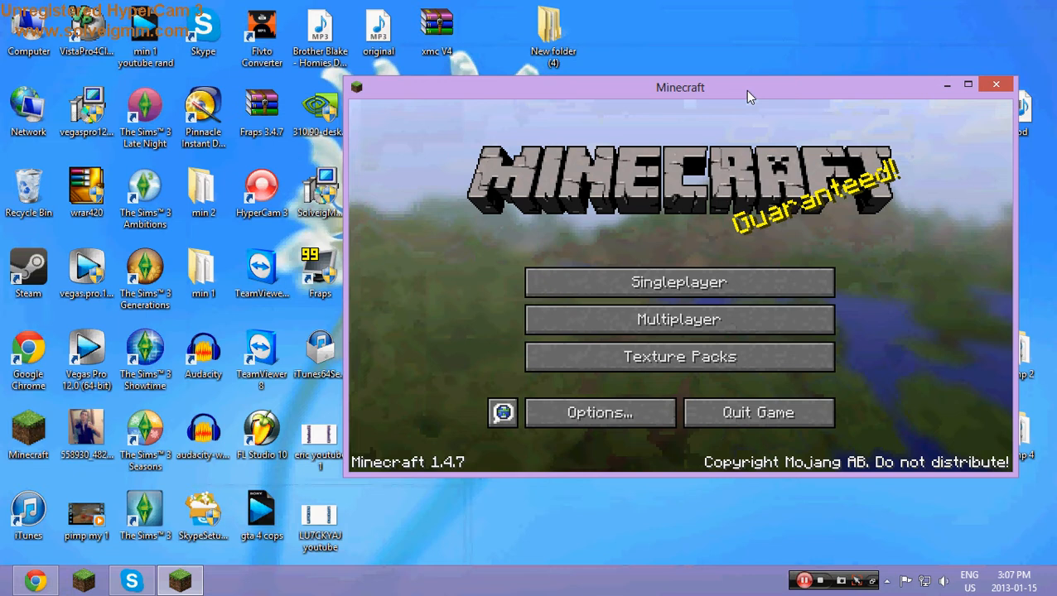
left_click(679, 356)
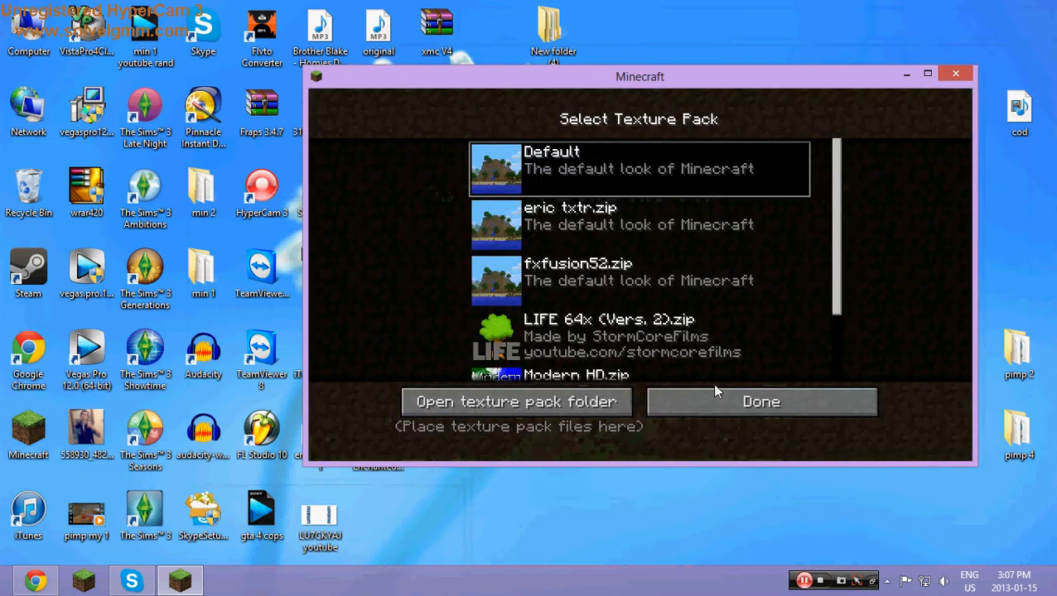
mouse_move(515, 402)
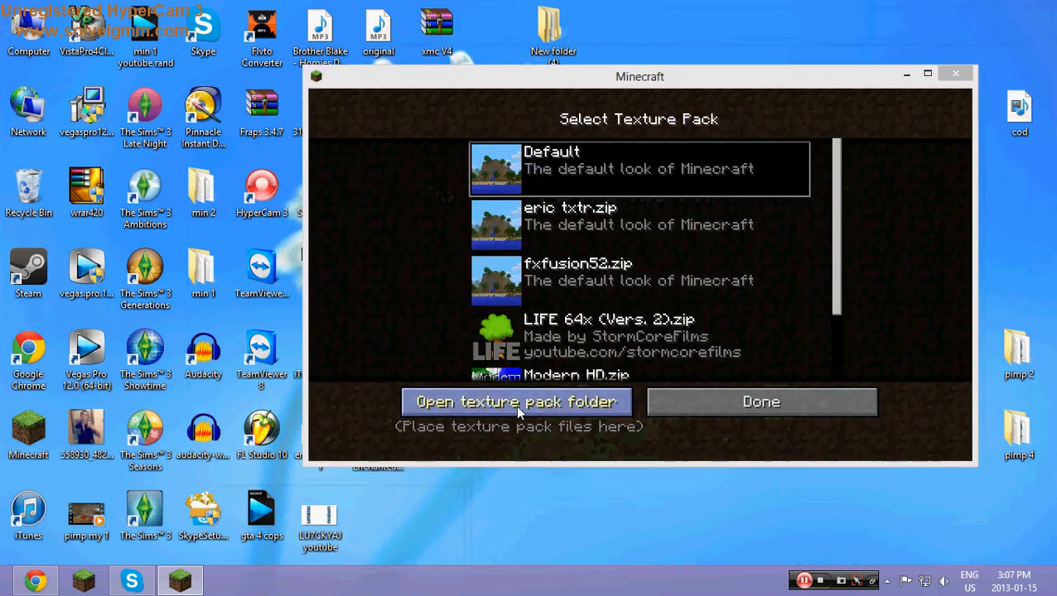
left_click(517, 401)
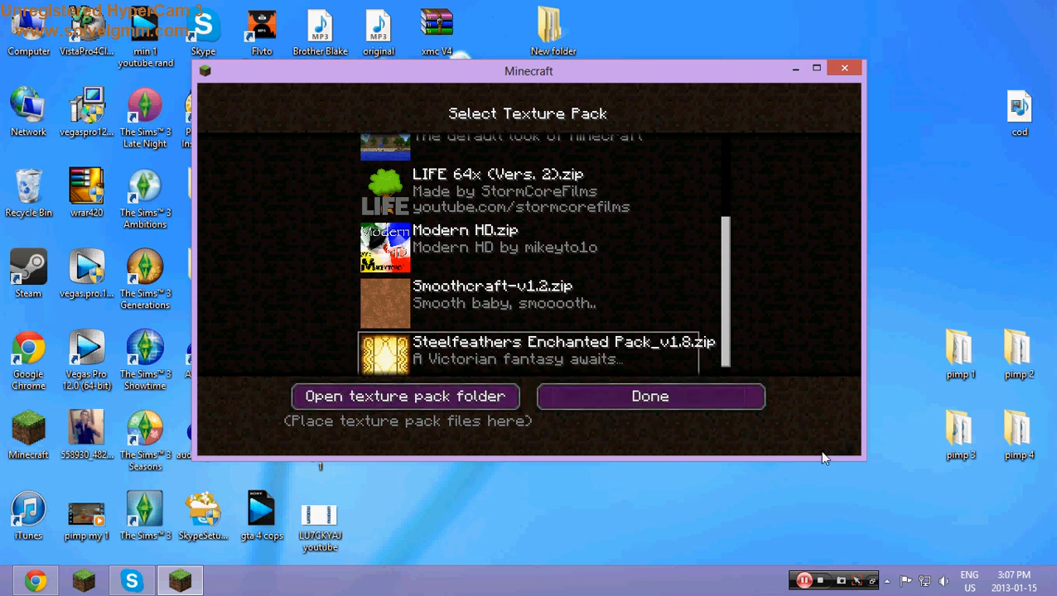
left_click(650, 396)
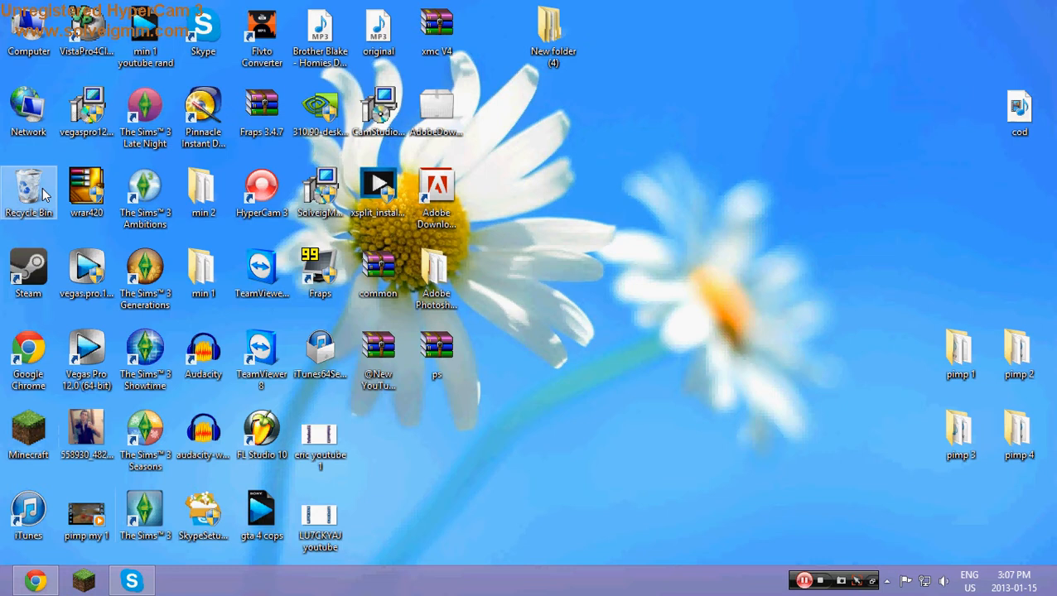
double_click(28, 186)
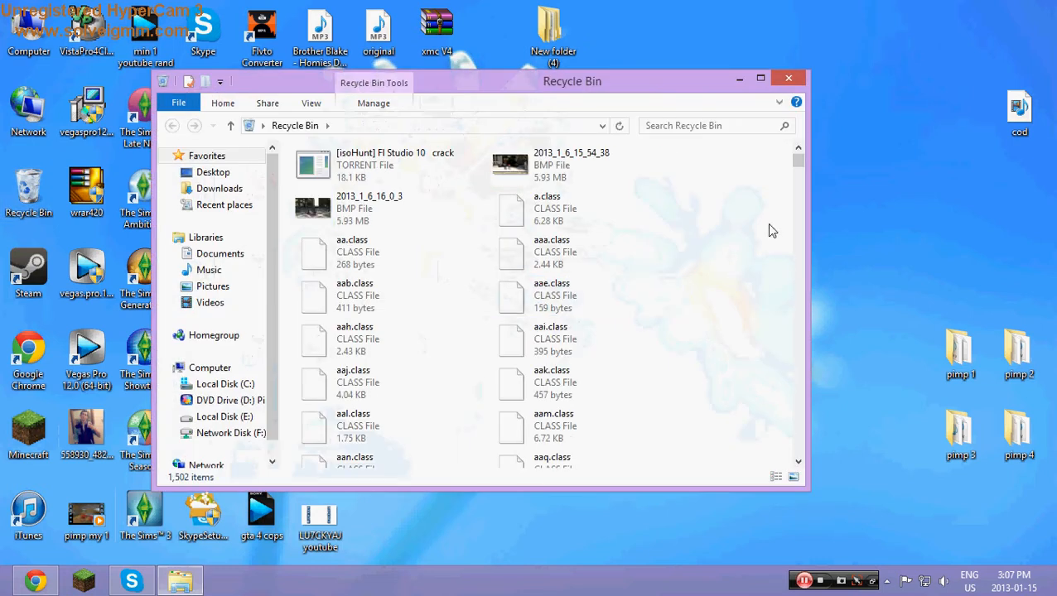
scroll("down", 3)
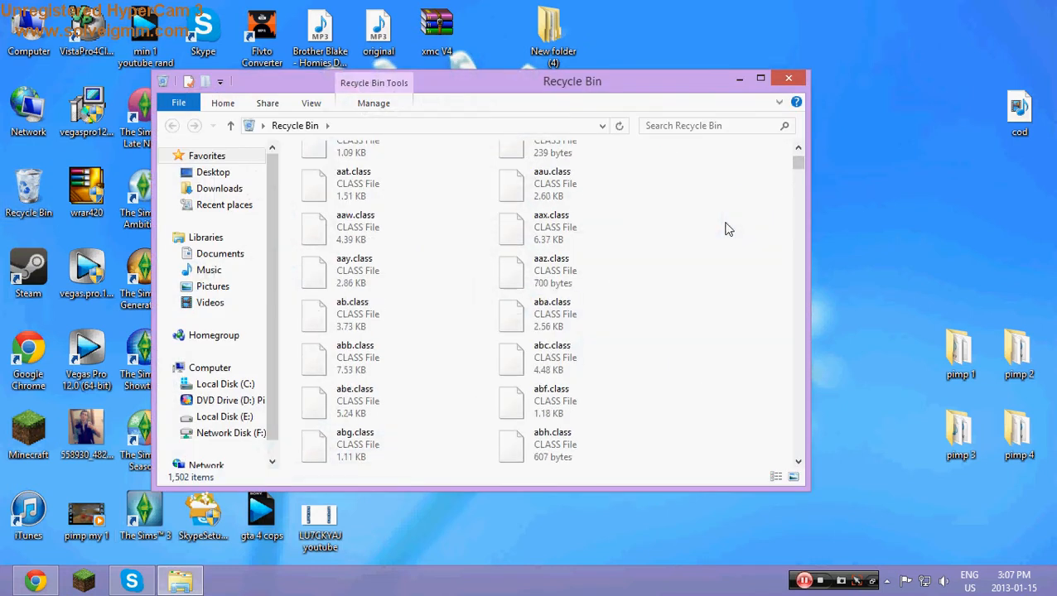
scroll("down", 3)
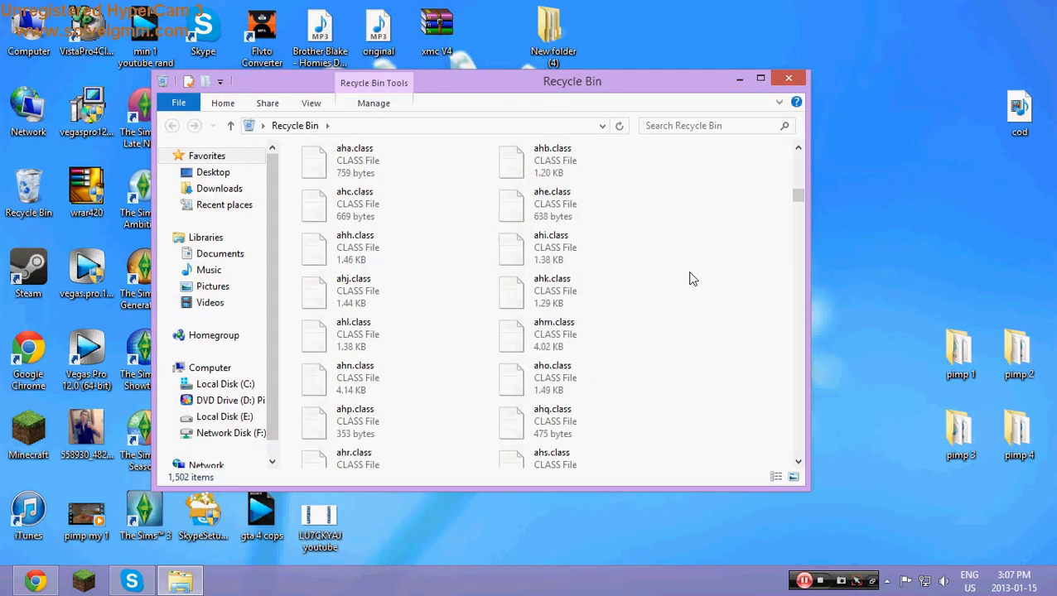
scroll("down", 3)
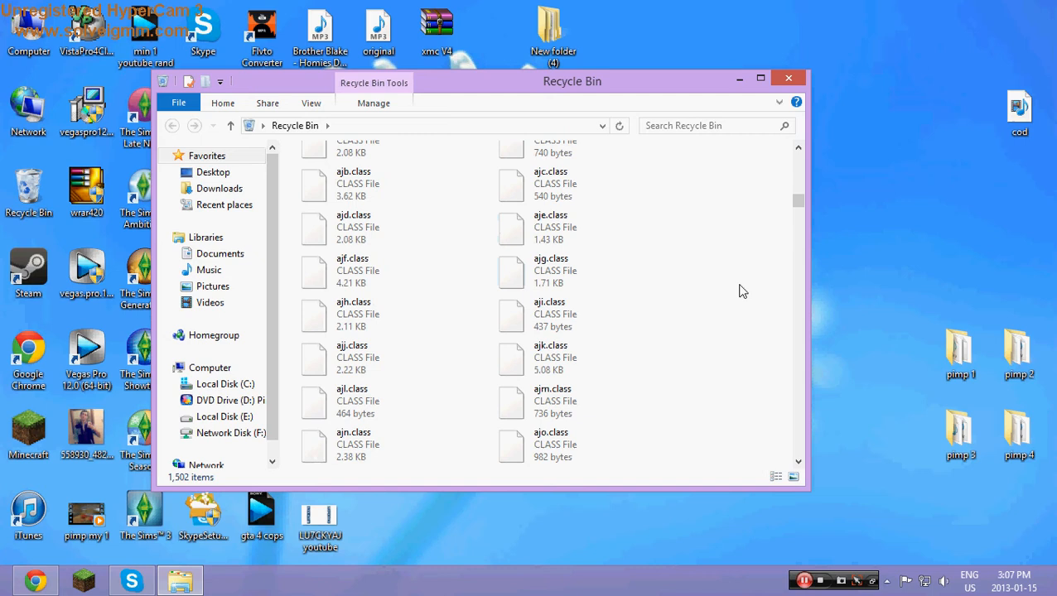
scroll("down", 3)
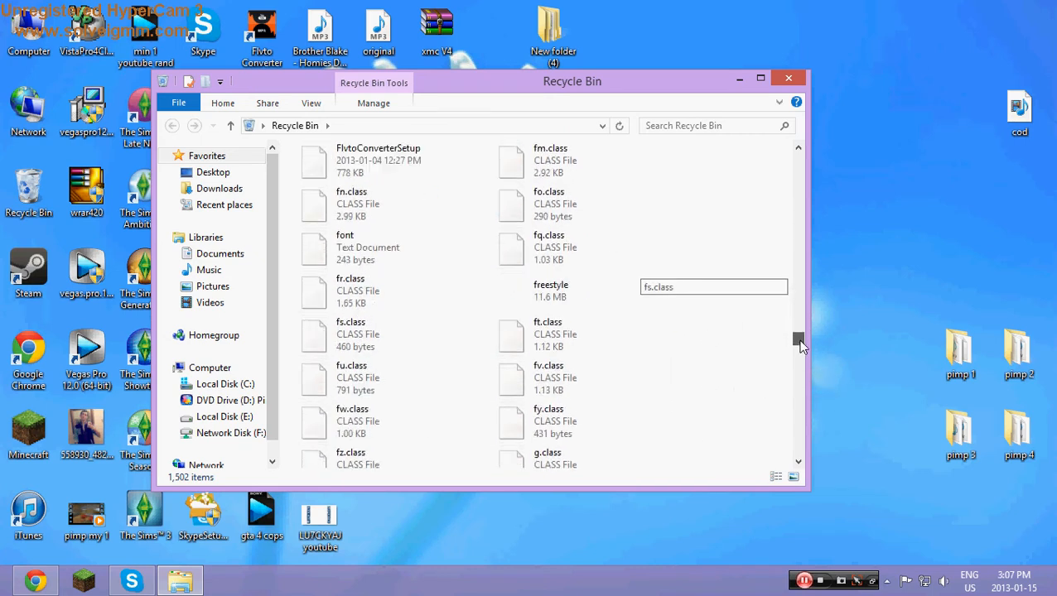
scroll("up", 3)
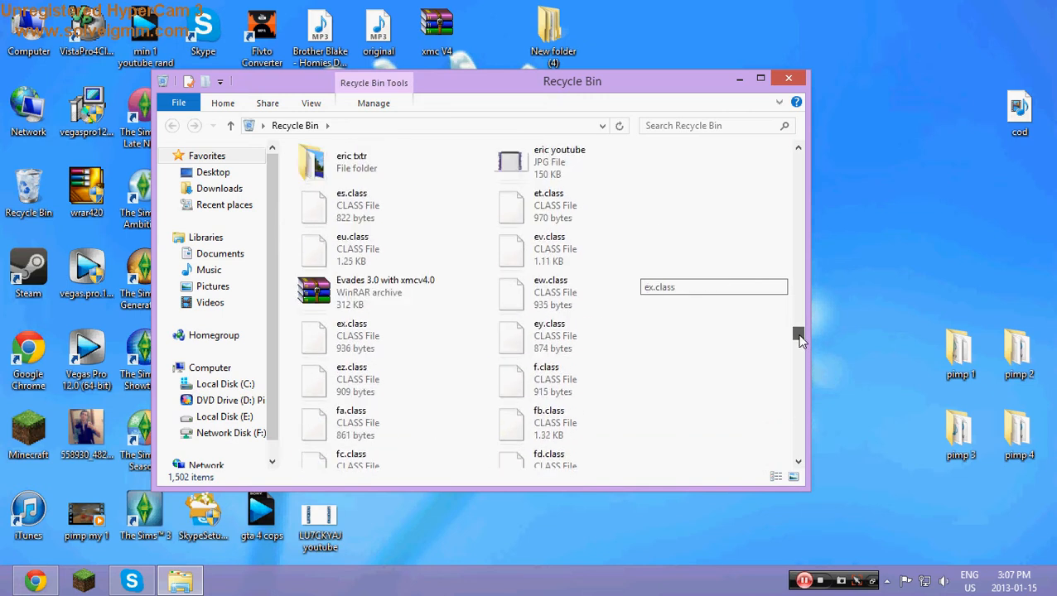
scroll("down", 3)
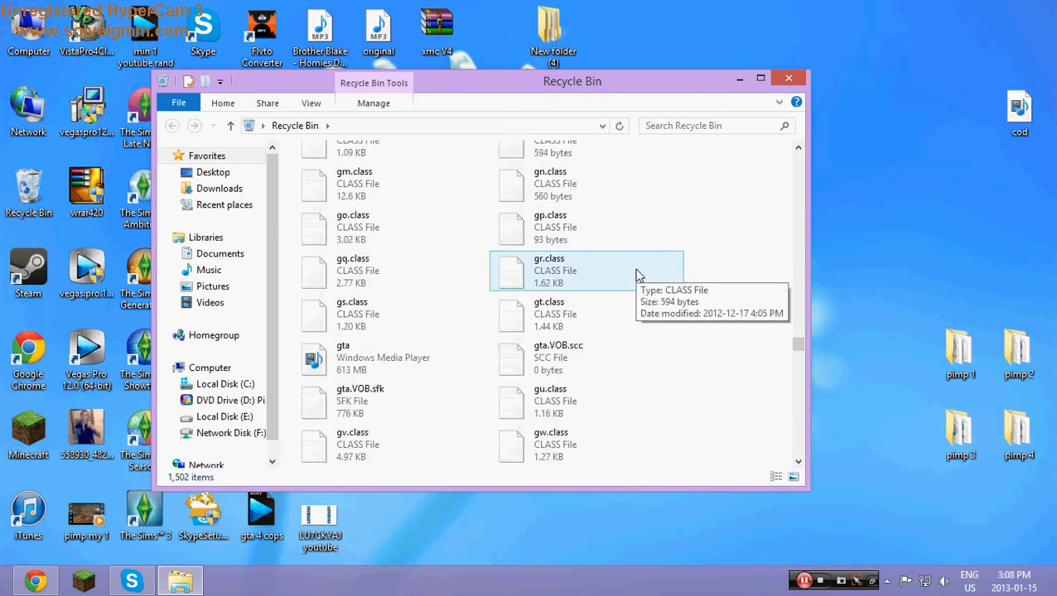
scroll("down", 3)
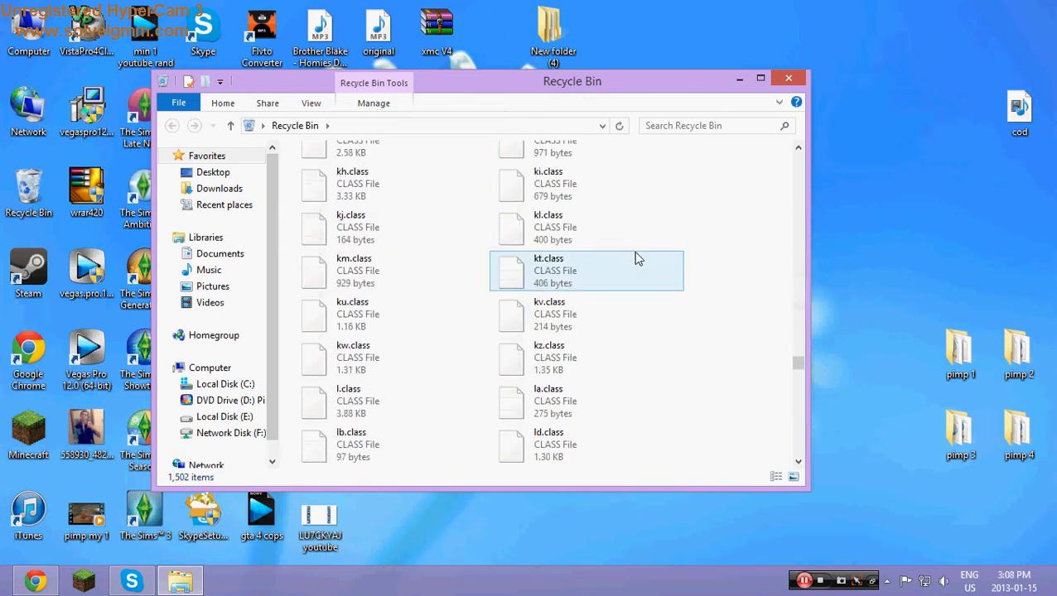
scroll("down", 3)
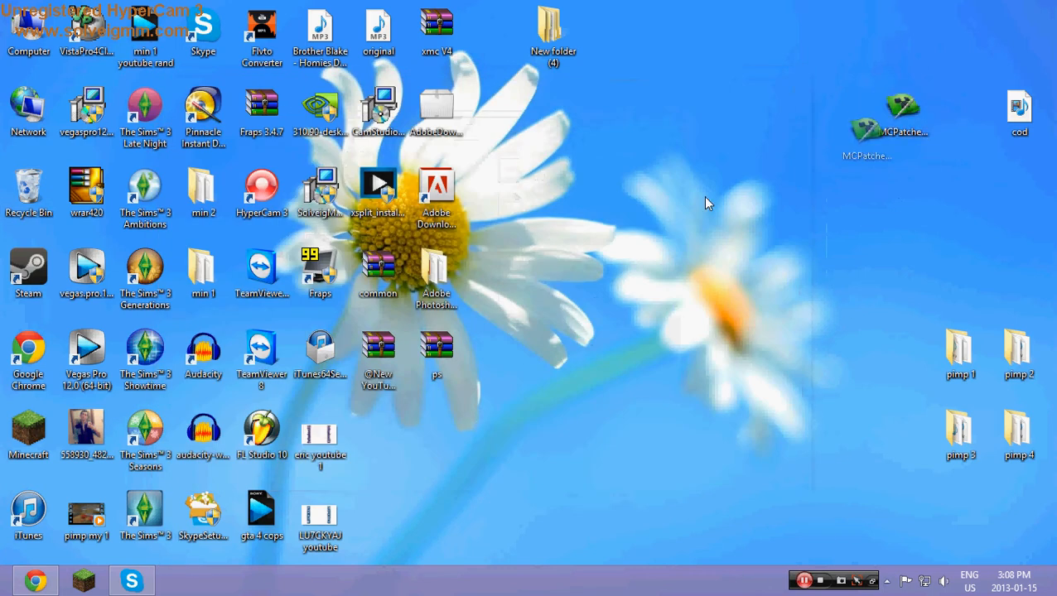
Launch MCPatcher from the desktop, enable Connected Textures and Better Glass, and patch minecraft.jar.
left_click_drag(903, 116, 379, 441)
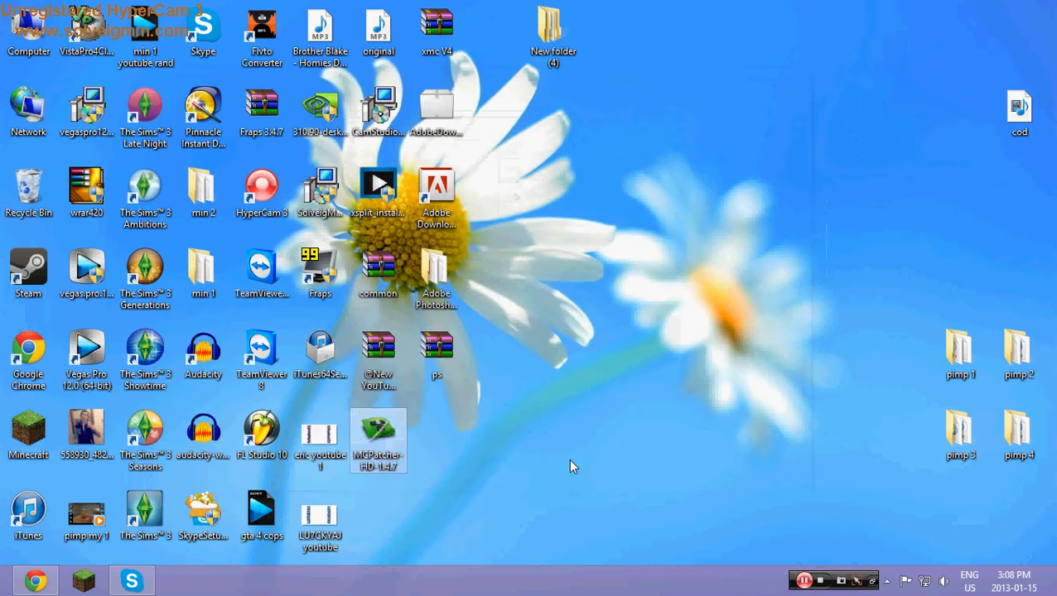
double_click(378, 431)
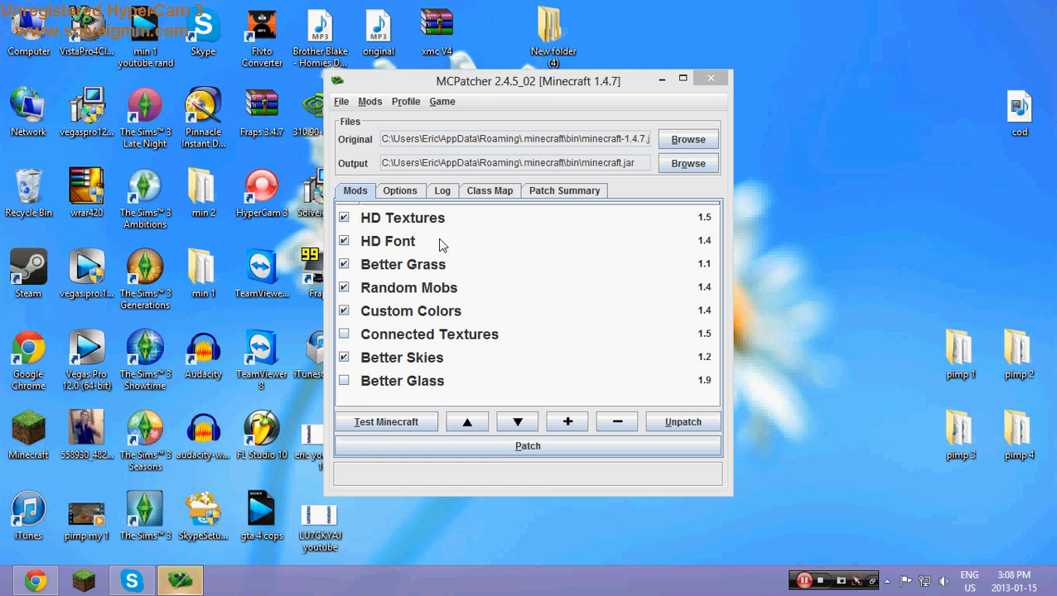
left_click(403, 218)
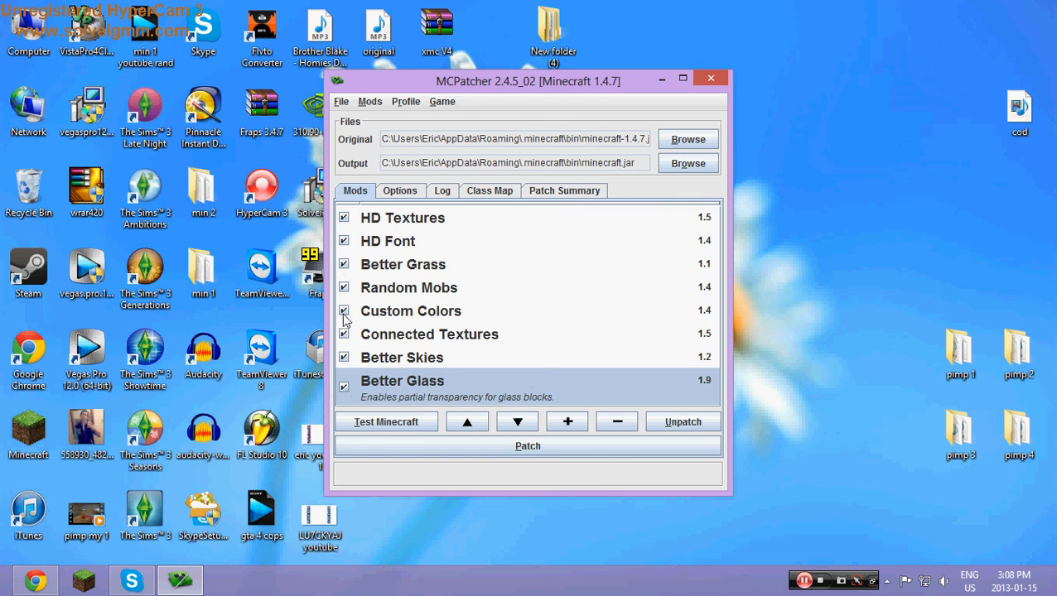
mouse_move(400, 226)
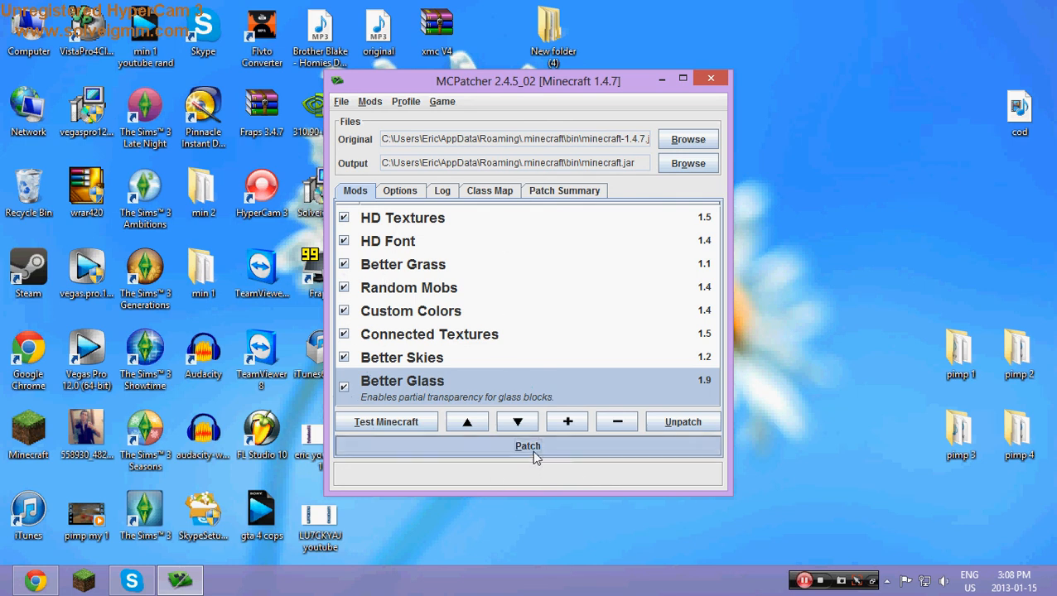
left_click(528, 446)
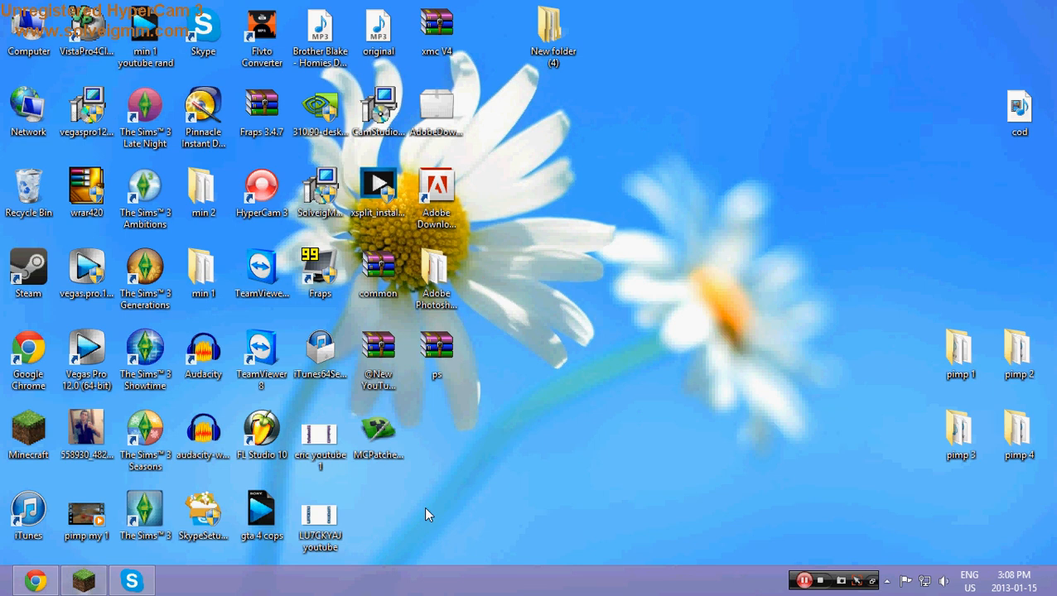
Log in through the launcher and load a single-player world.
double_click(28, 430)
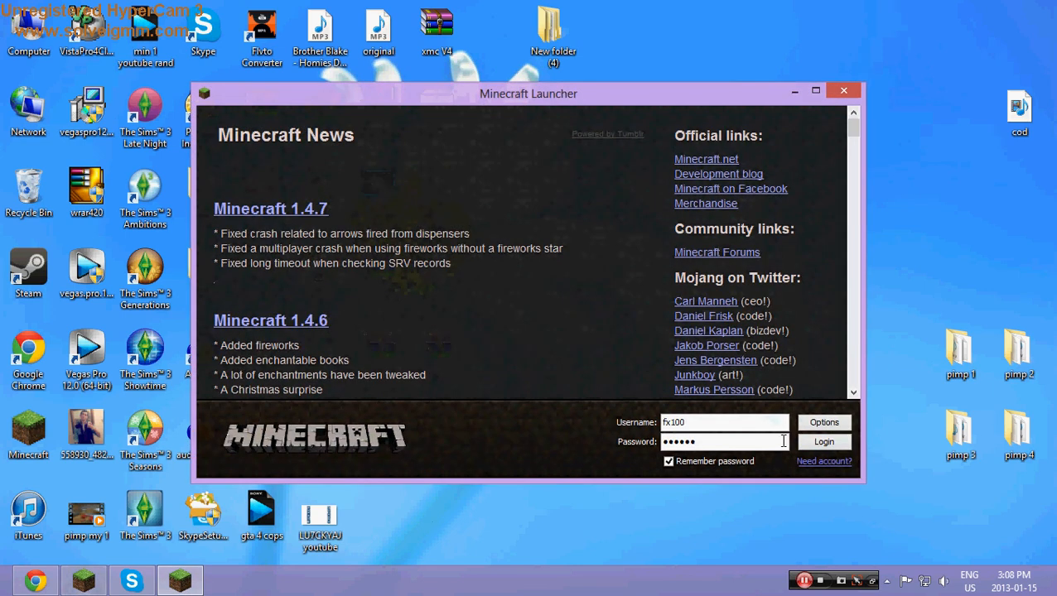
left_click(823, 442)
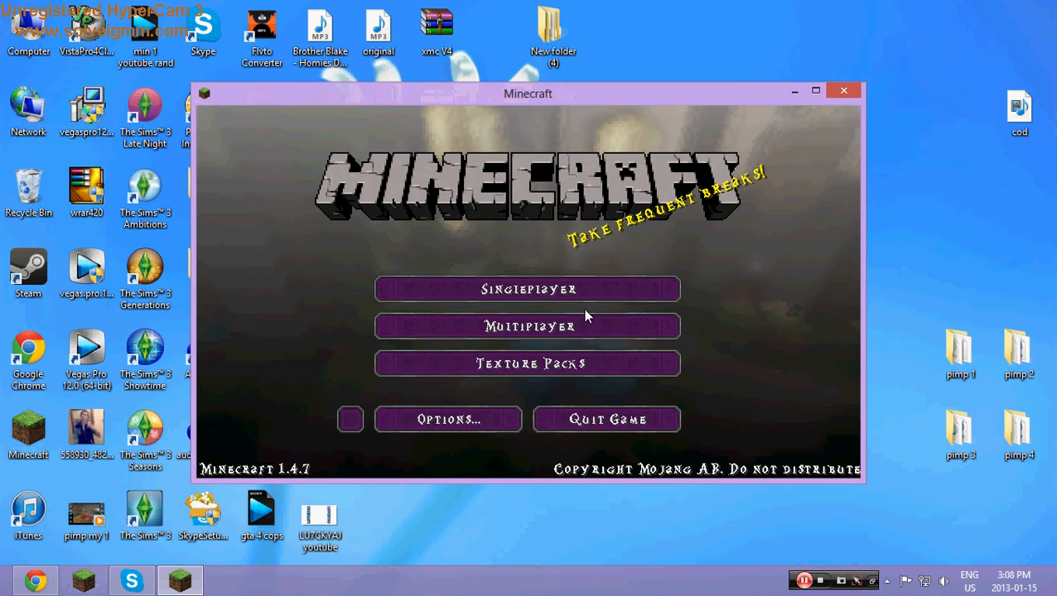
left_click(527, 289)
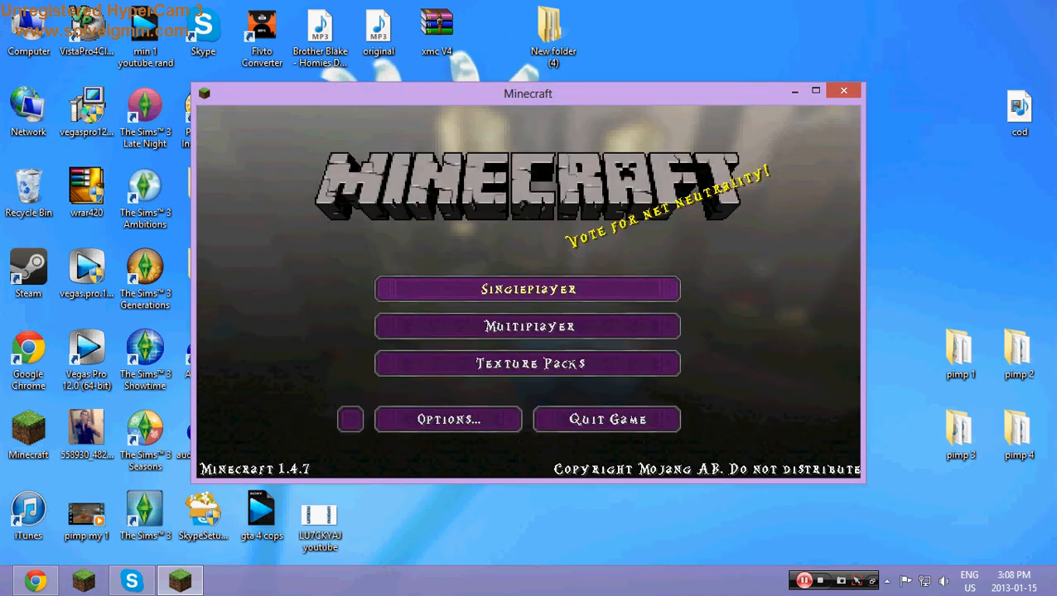
left_click(527, 288)
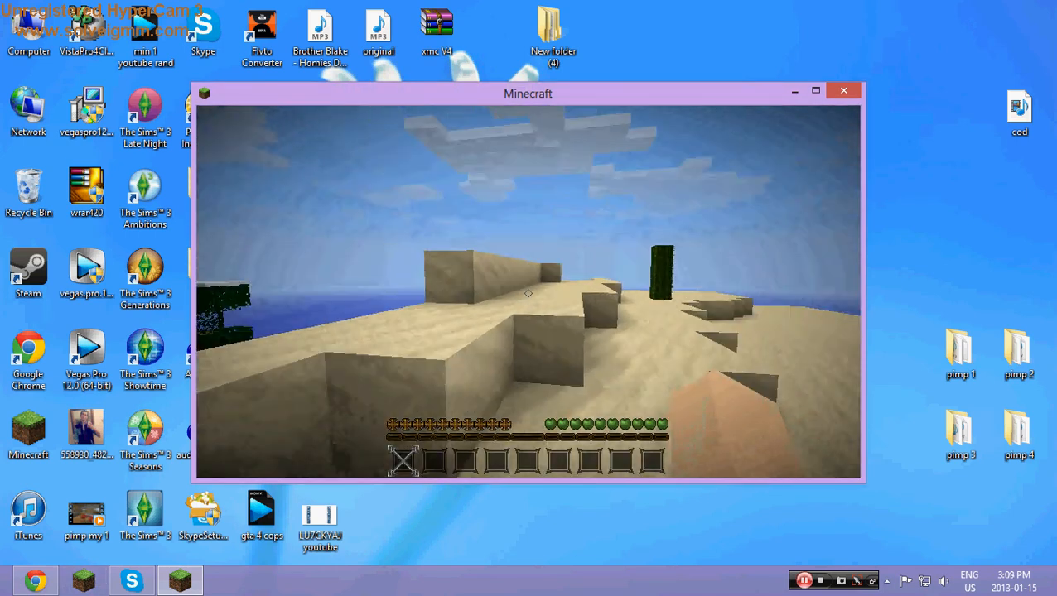